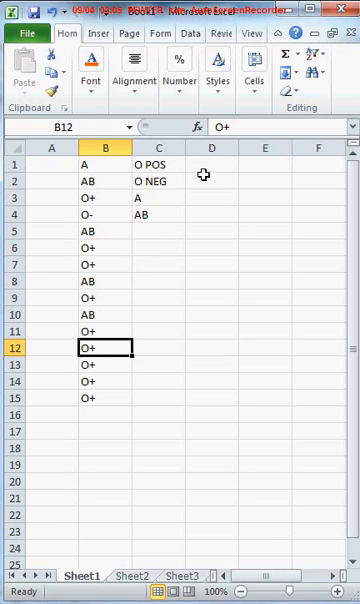
mouse_move(210, 170)
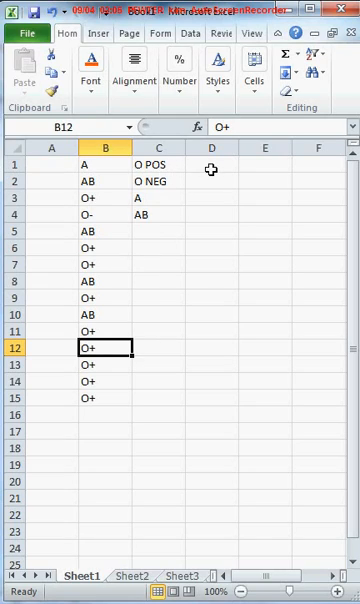
Step: Begin =COUNTIF( in cell D1, selecting COUNTIF from the autocomplete list
left_click(210, 168)
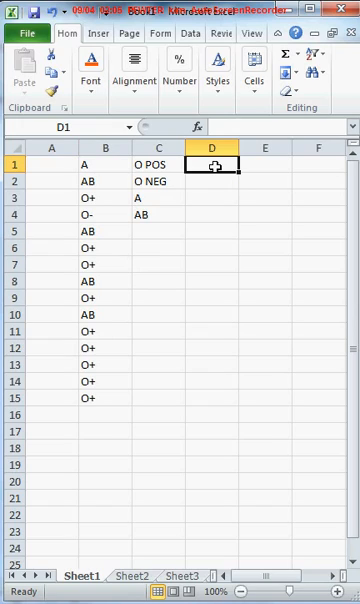
mouse_move(202, 160)
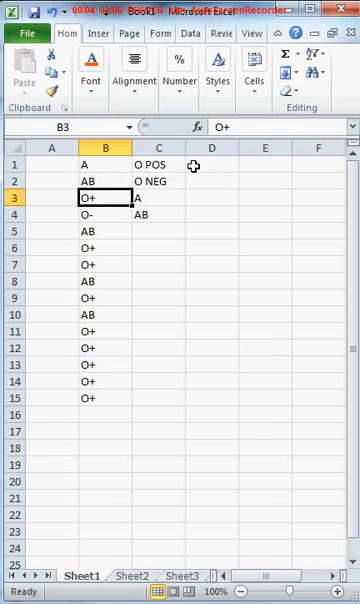
left_click(212, 164)
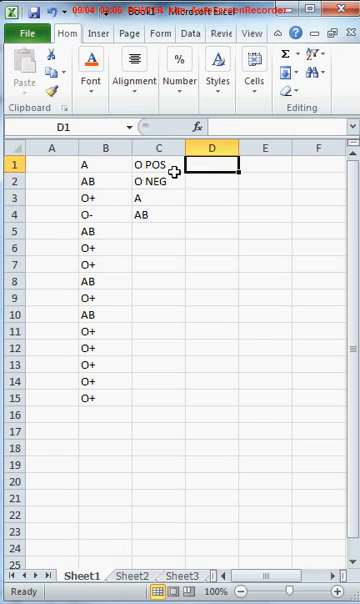
left_click_drag(108, 164, 108, 398)
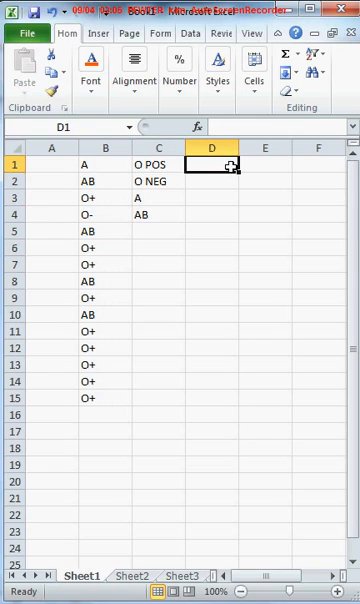
type("=")
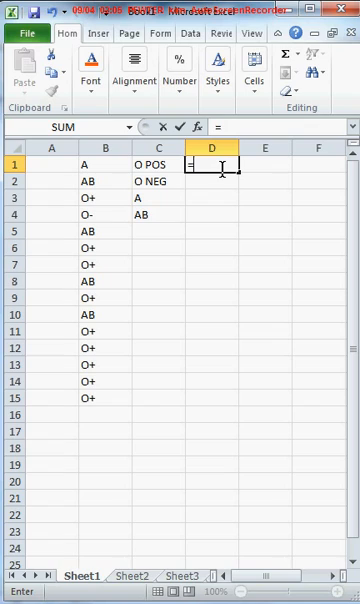
type("=CO")
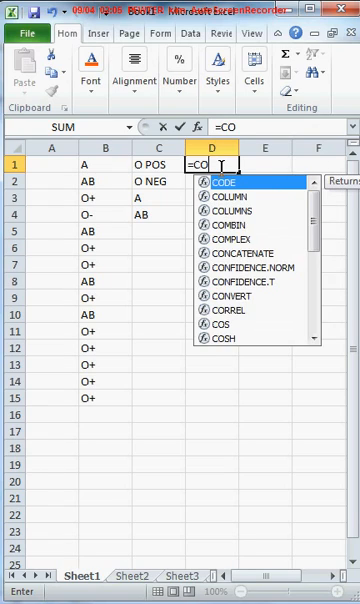
type("UNT")
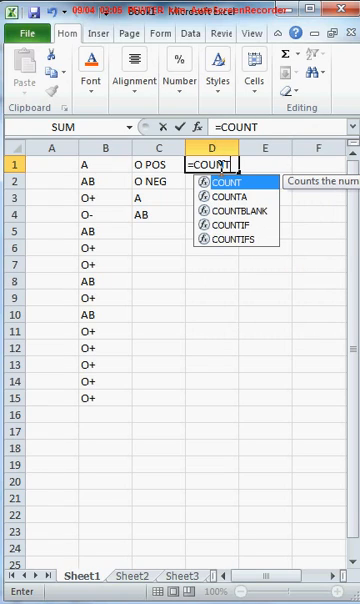
type("IF")
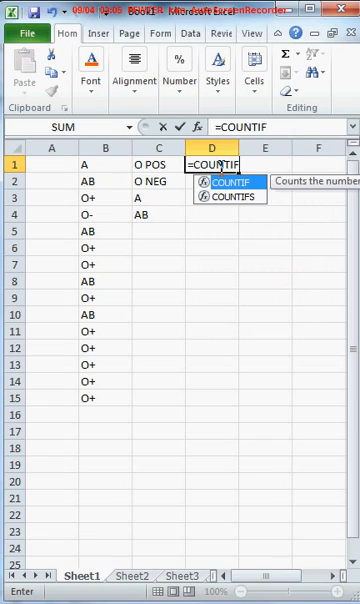
type("(")
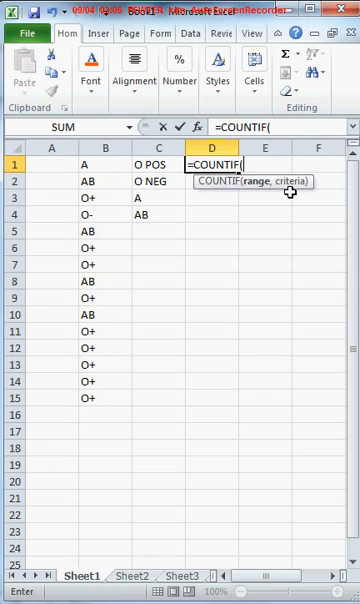
mouse_move(256, 188)
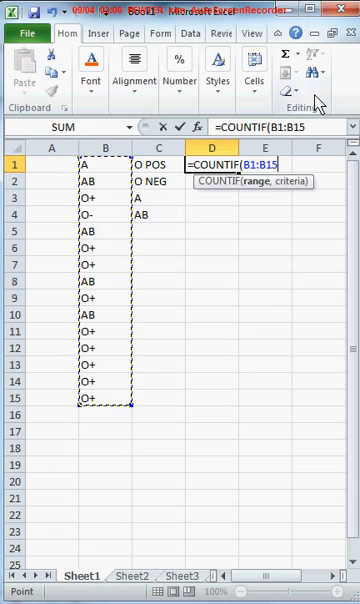
mouse_move(260, 190)
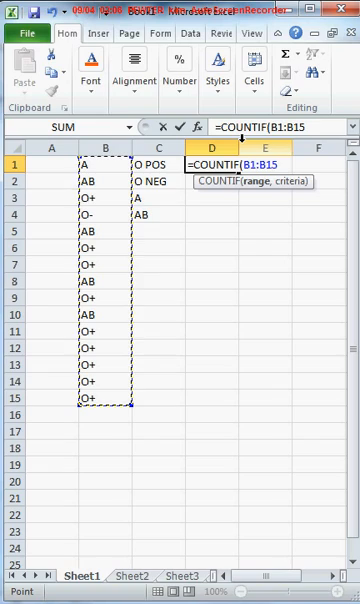
Step: Add the comma after the B1:B15 range argument to move to the criteria
type(",")
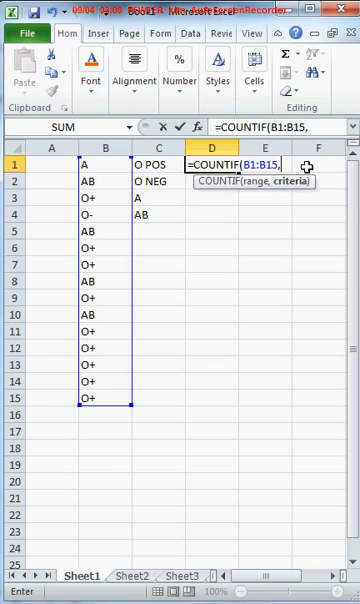
mouse_move(100, 182)
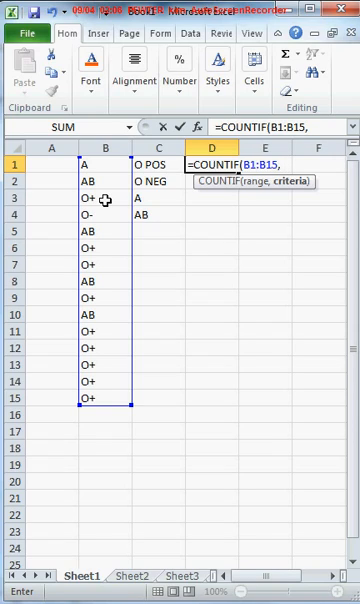
Step: Enter the criteria "O+" in quotes as the second COUNTIF argument
type("\"")
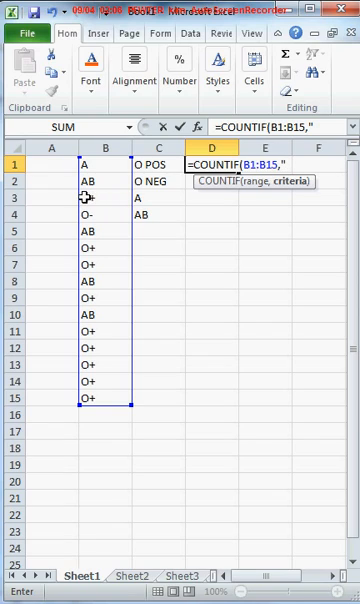
type("o")
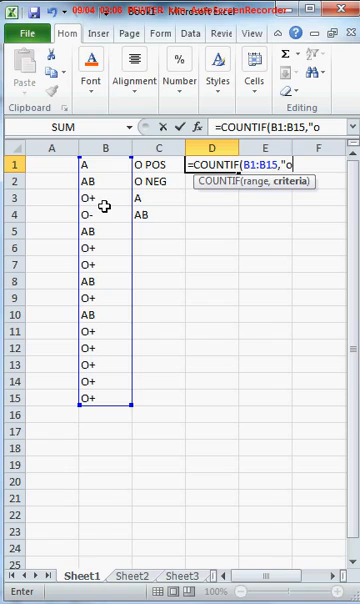
type("O")
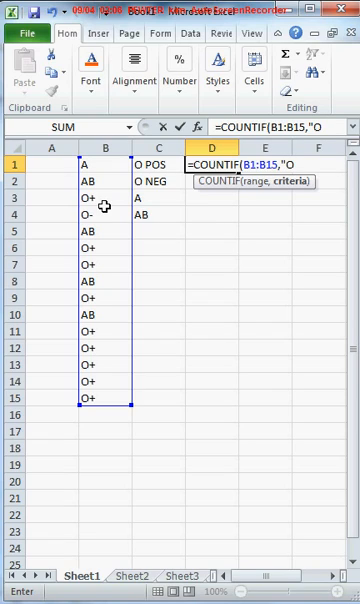
type("+")
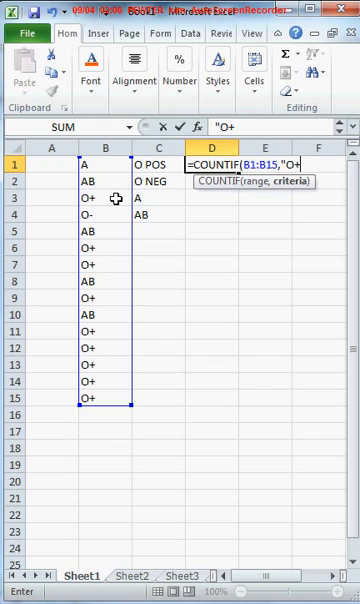
mouse_move(110, 188)
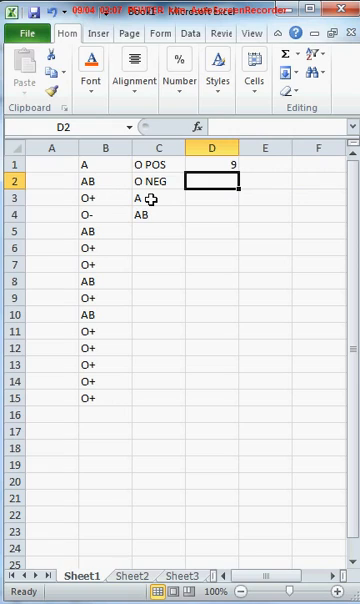
left_click(210, 164)
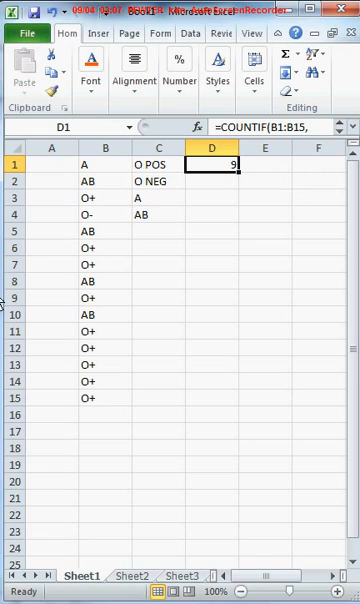
left_click(90, 248)
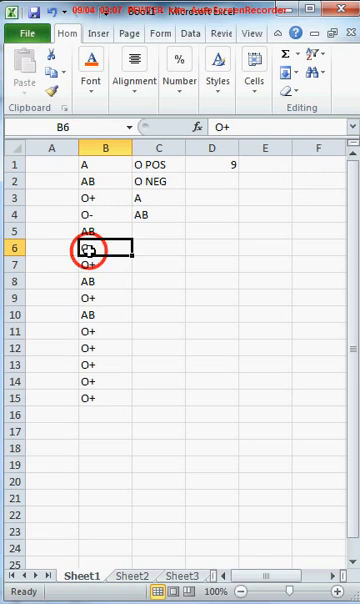
left_click(90, 332)
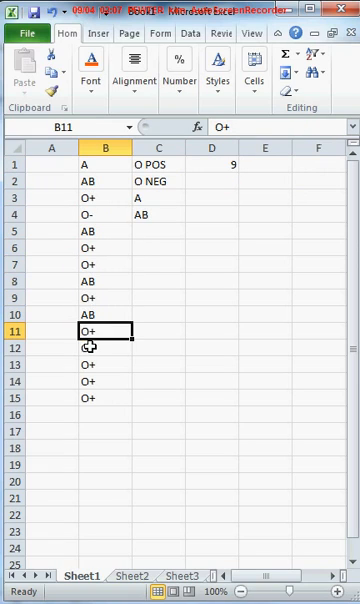